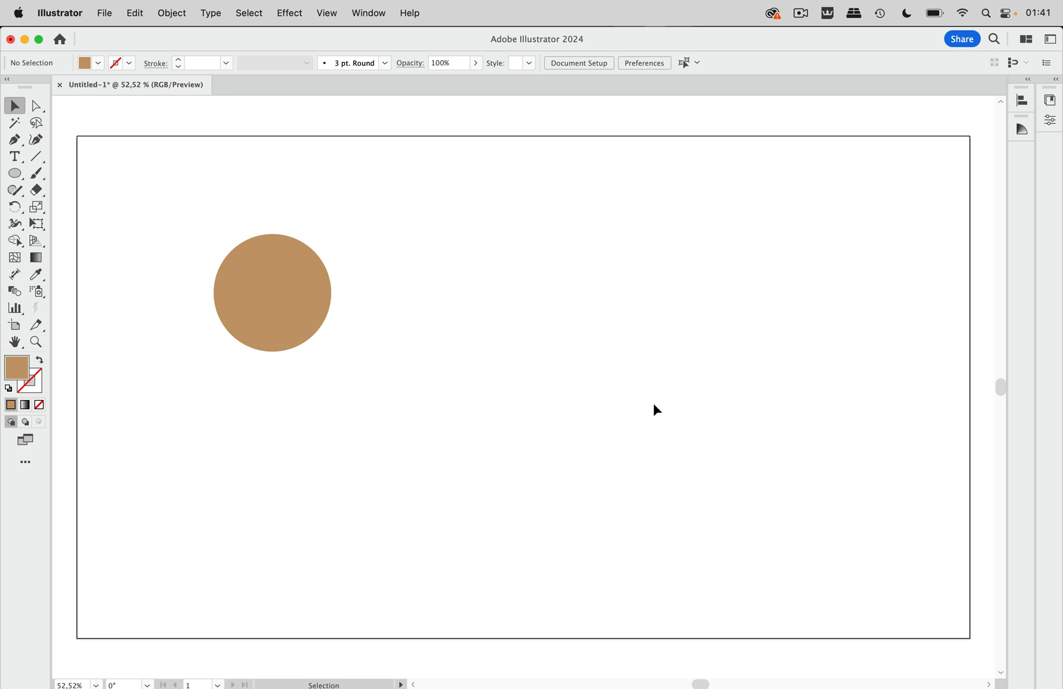
Step: Select the tan circle and open the Window menu
left_click(273, 292)
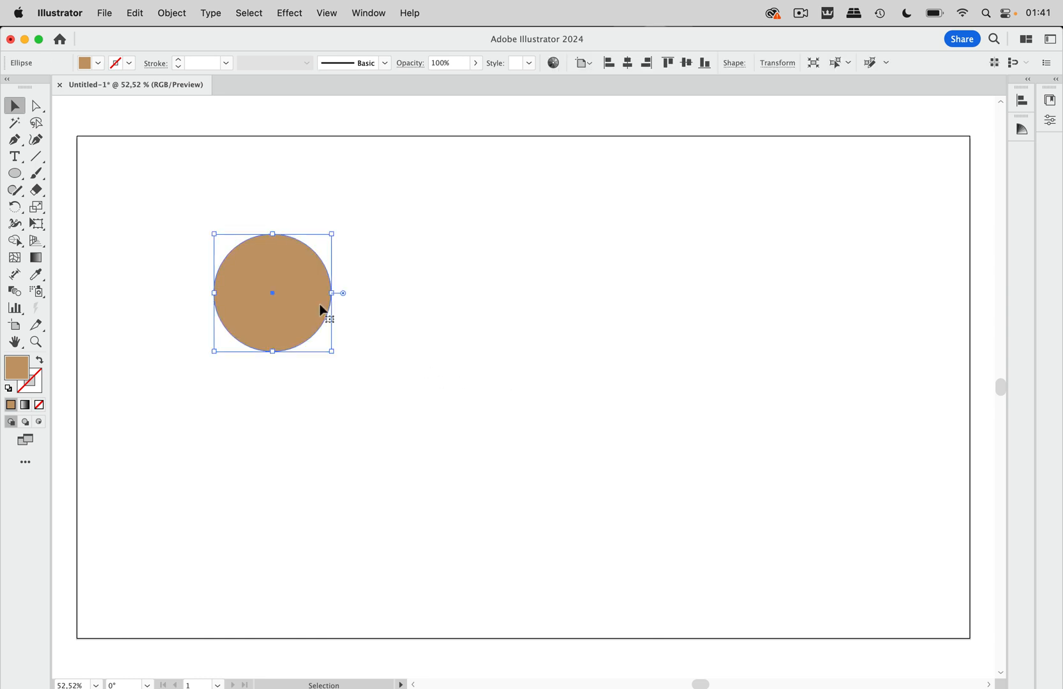
left_click(368, 13)
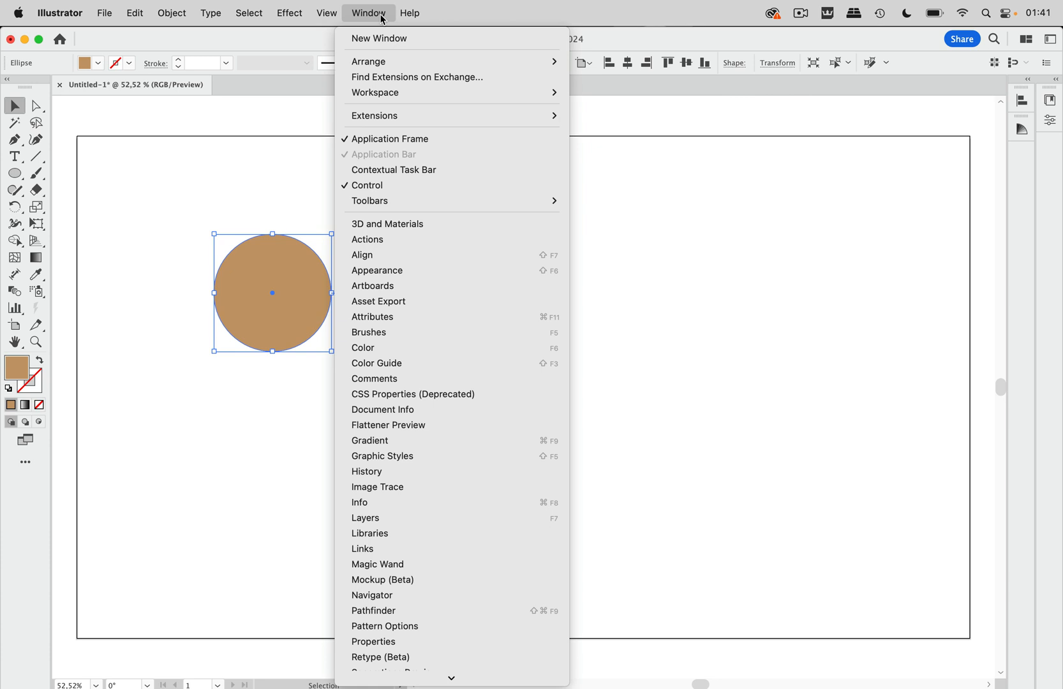
mouse_move(388, 223)
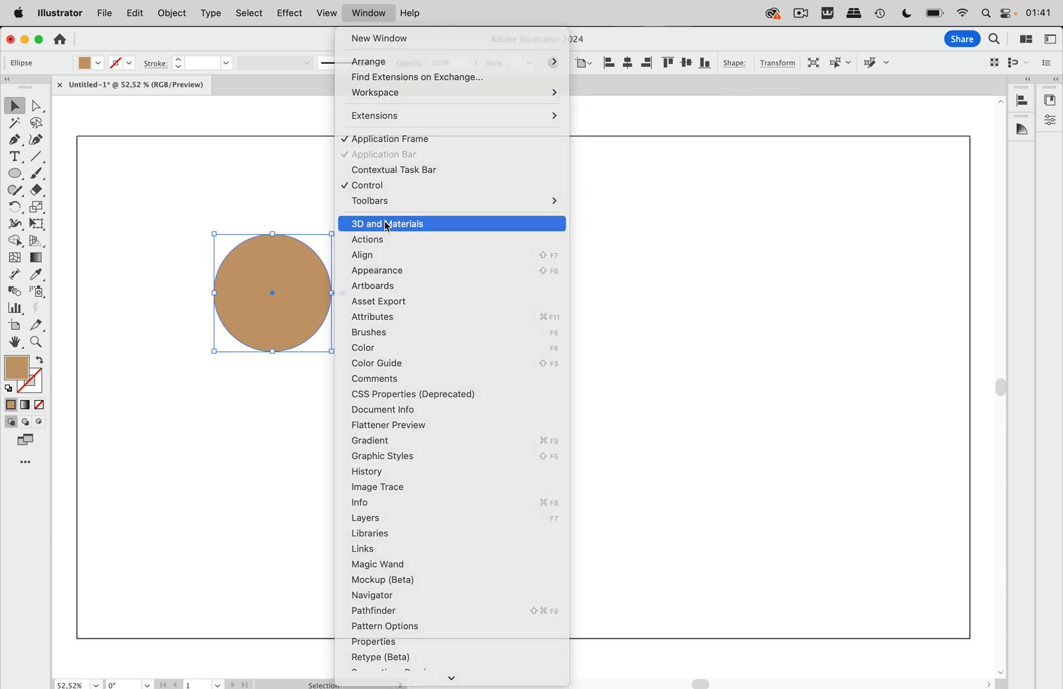
Step: Choose 3D and Materials from the Window menu
left_click(386, 226)
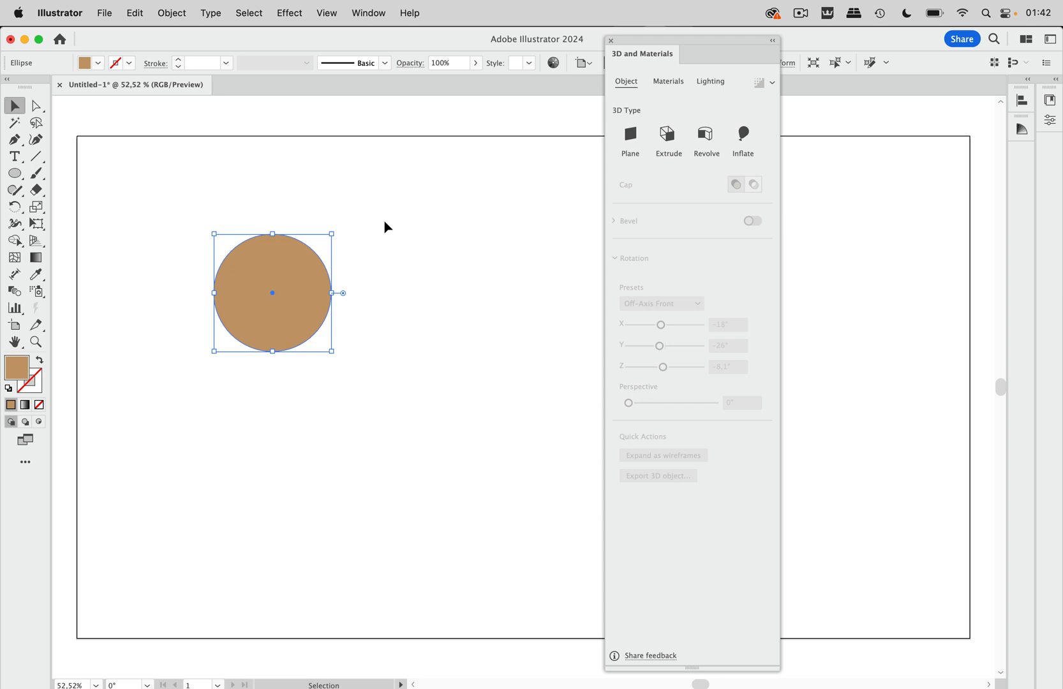
mouse_move(412, 158)
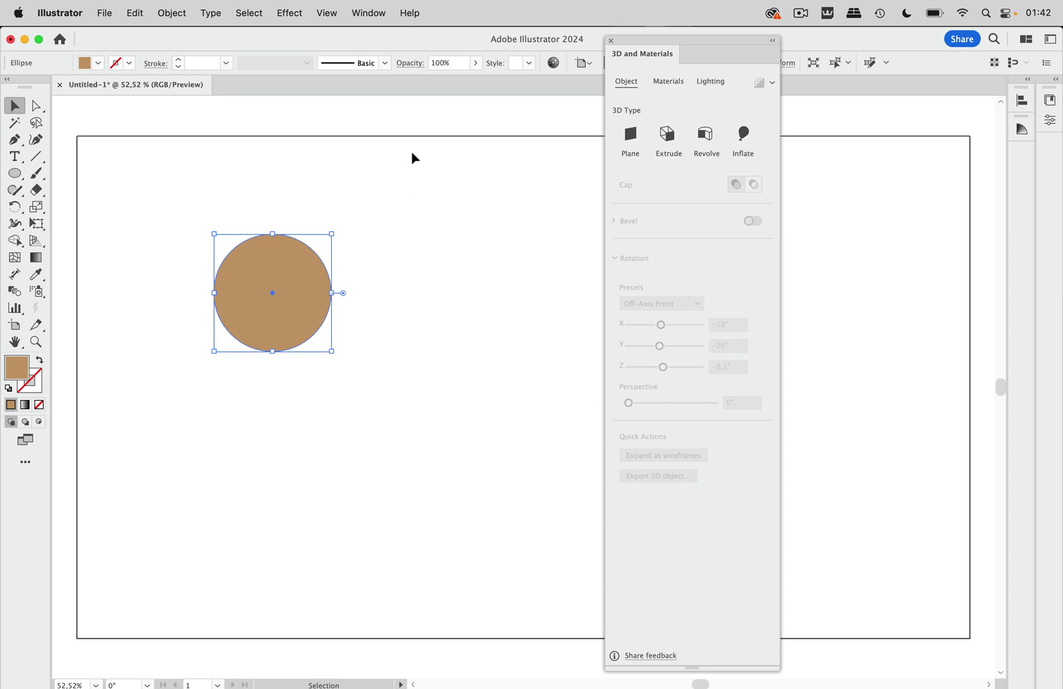
Step: Show the Materials library and scroll through Your Materials to find Party Mix
left_click(668, 81)
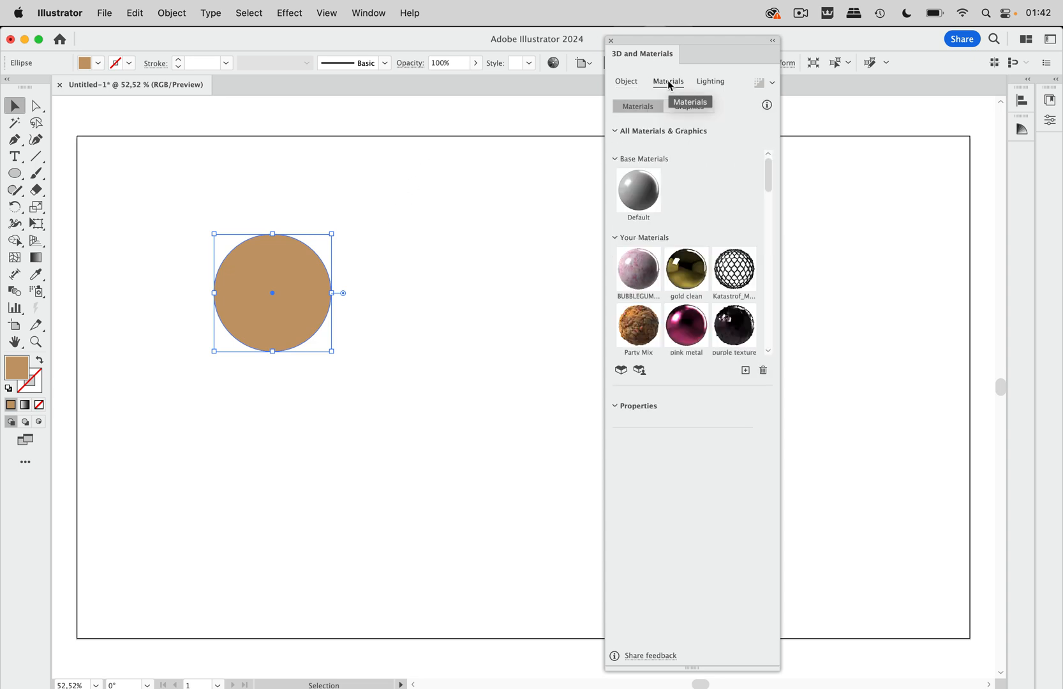
scroll("down", 3)
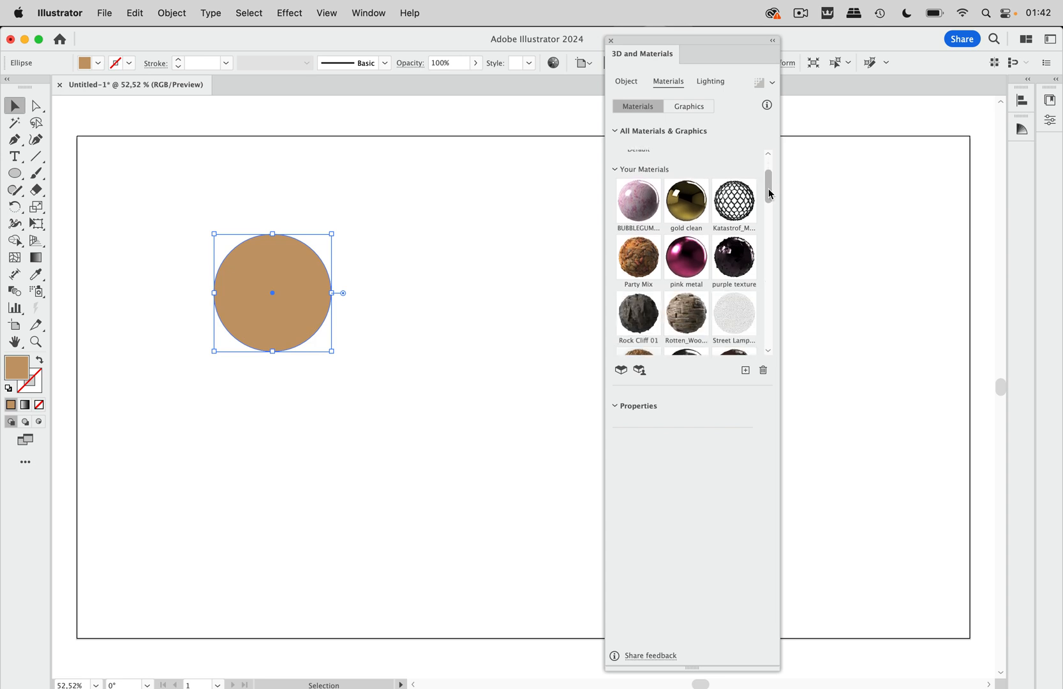
scroll("down", 3)
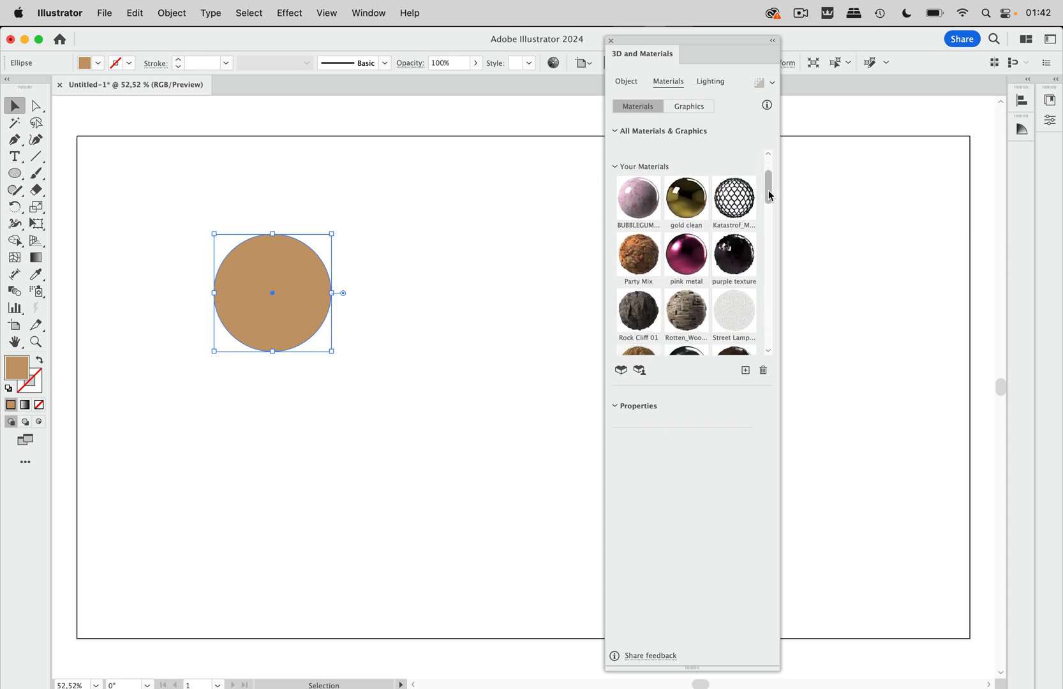
scroll("down", 3)
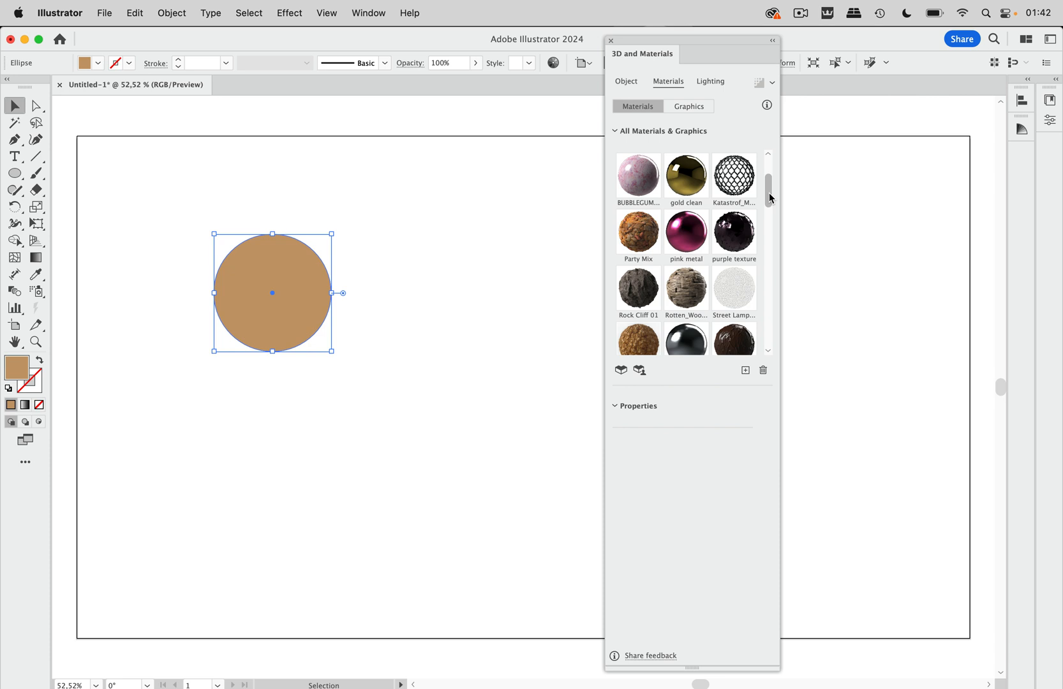
mouse_move(116, 668)
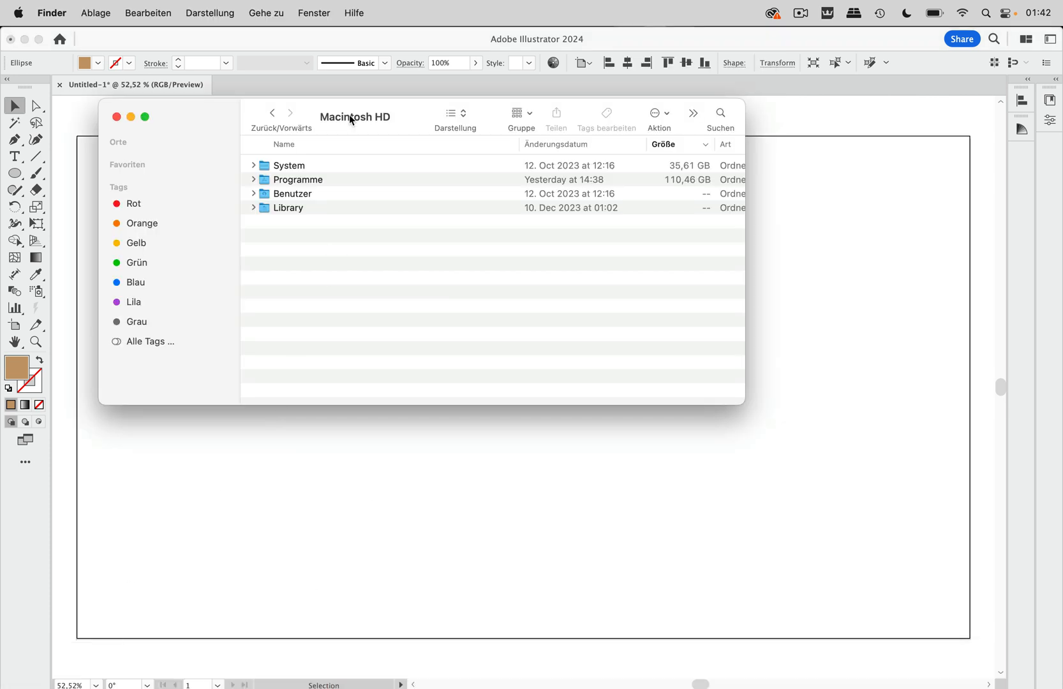
mouse_move(271, 14)
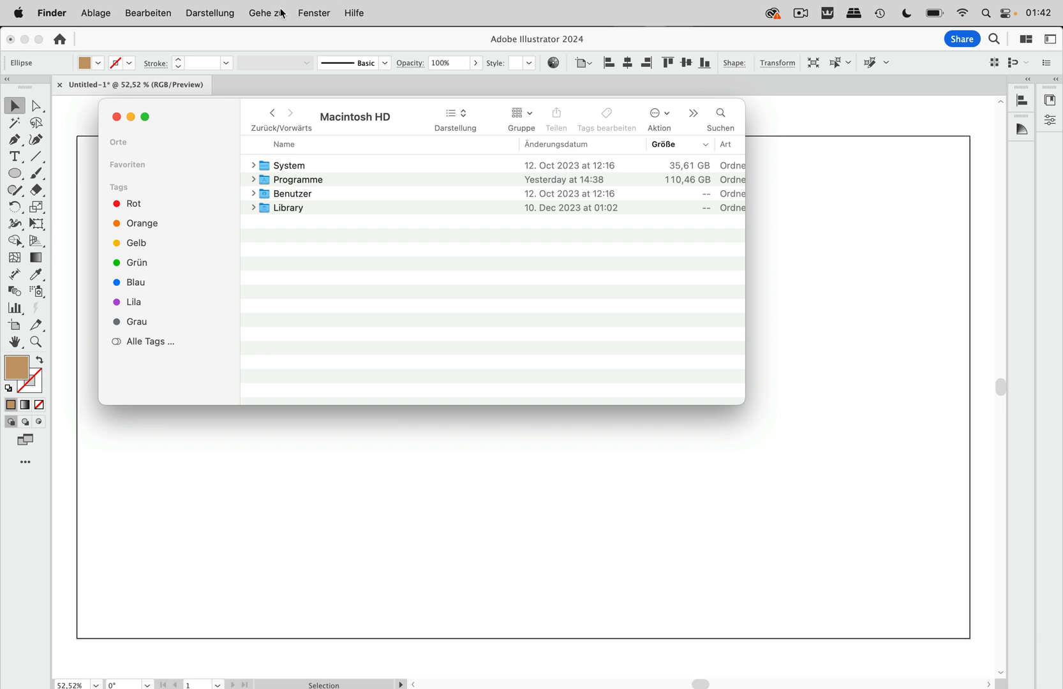
Step: Navigate from Library through Application Support > Adobe to the Adobe Substance folder
left_click(262, 13)
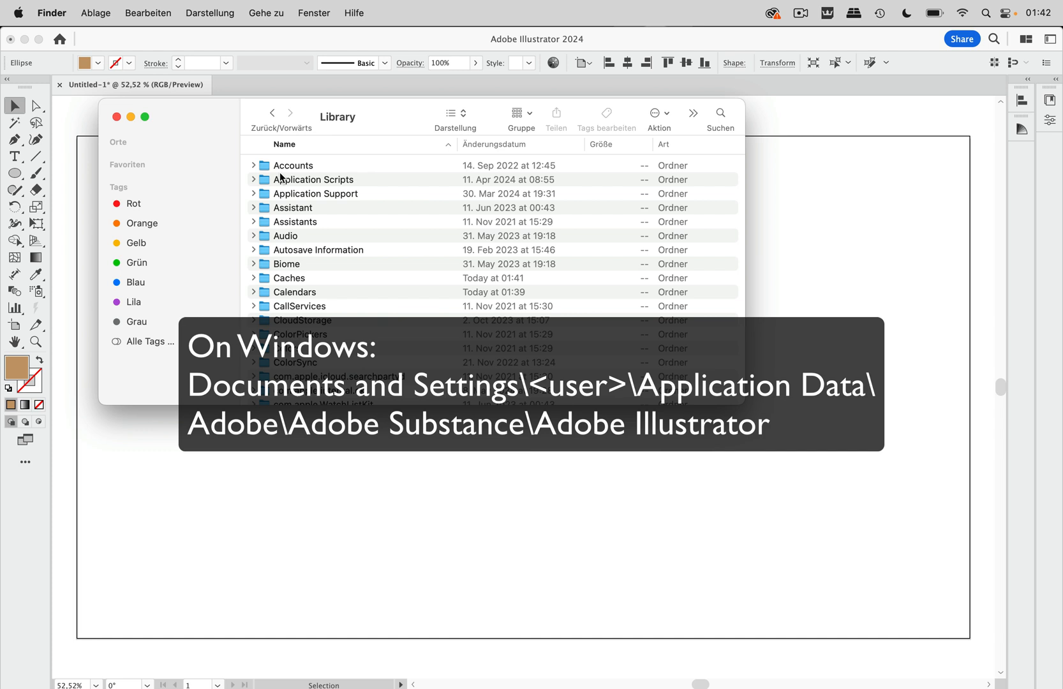
mouse_move(306, 193)
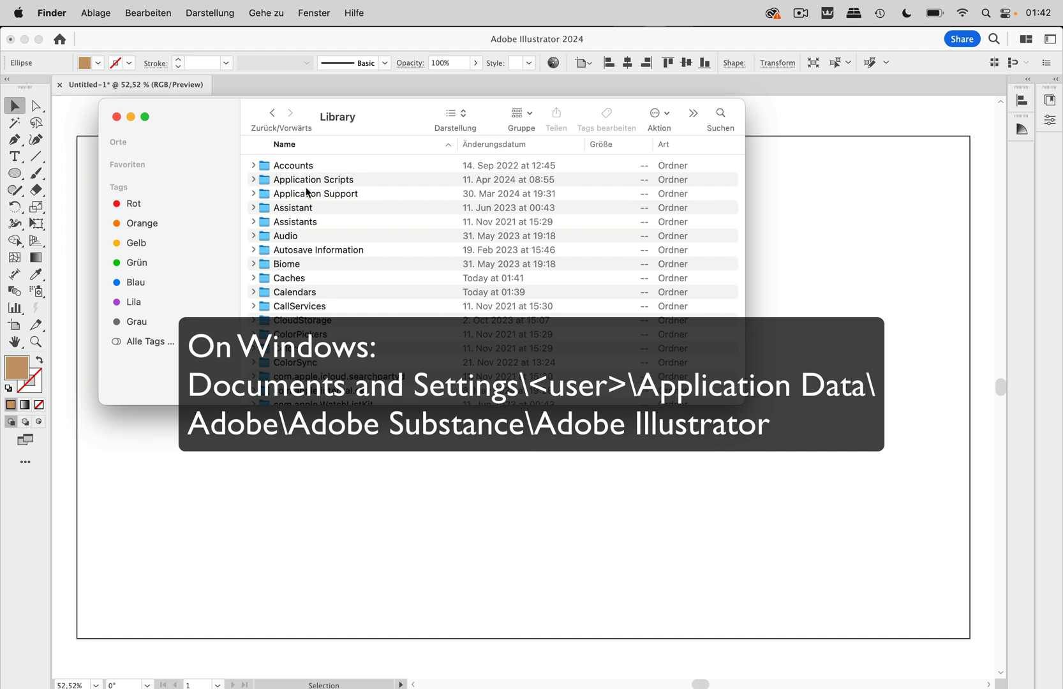
left_click(315, 193)
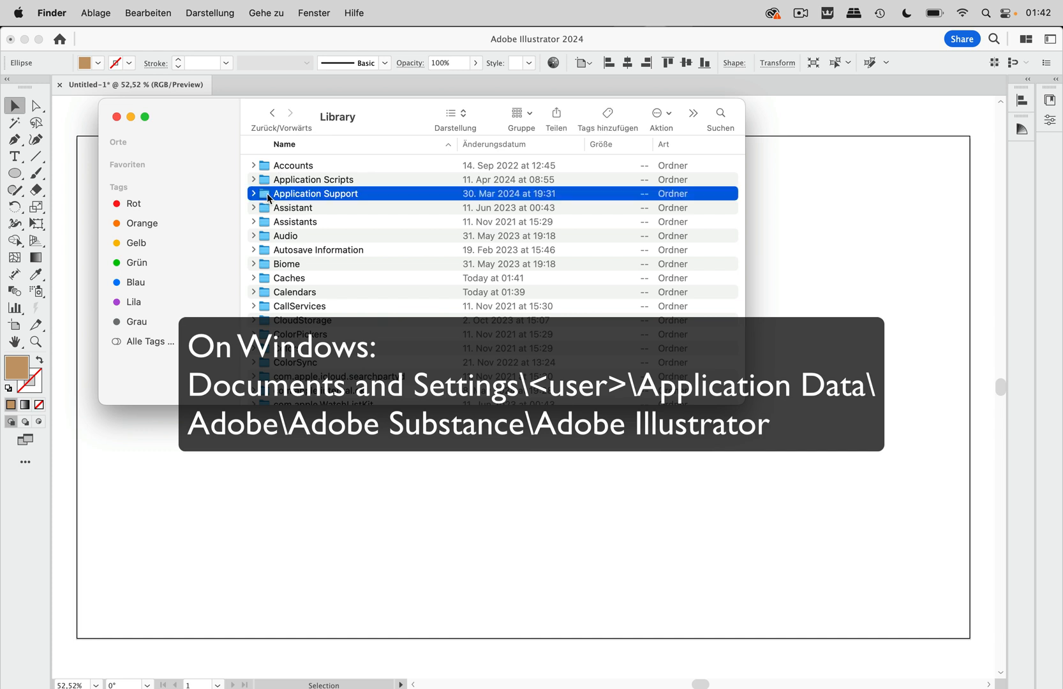
double_click(315, 194)
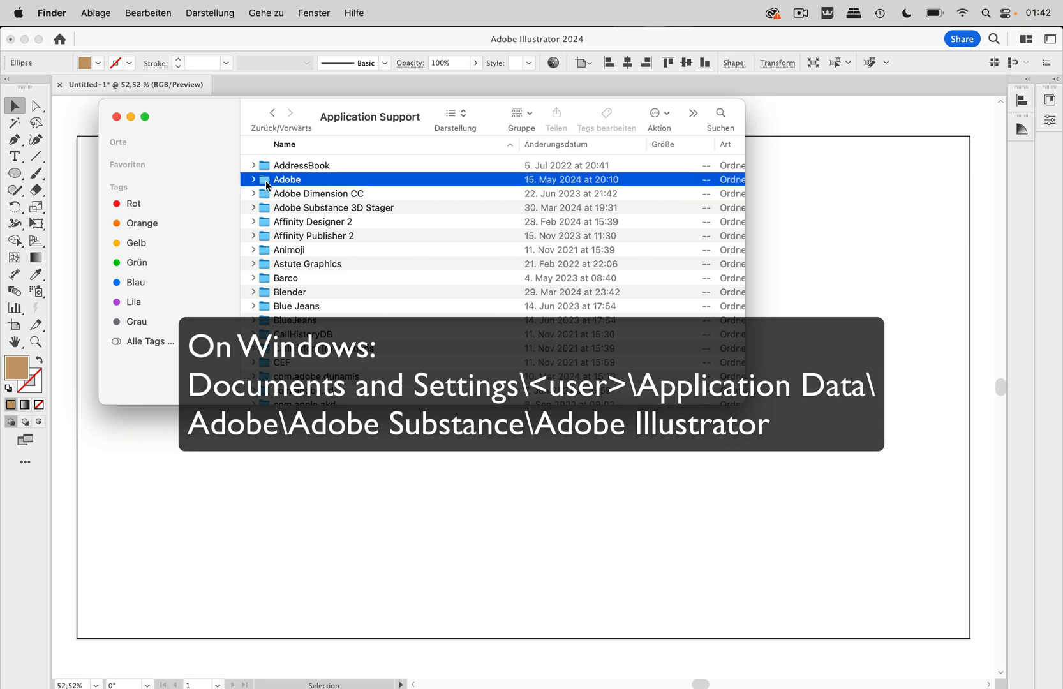
double_click(286, 179)
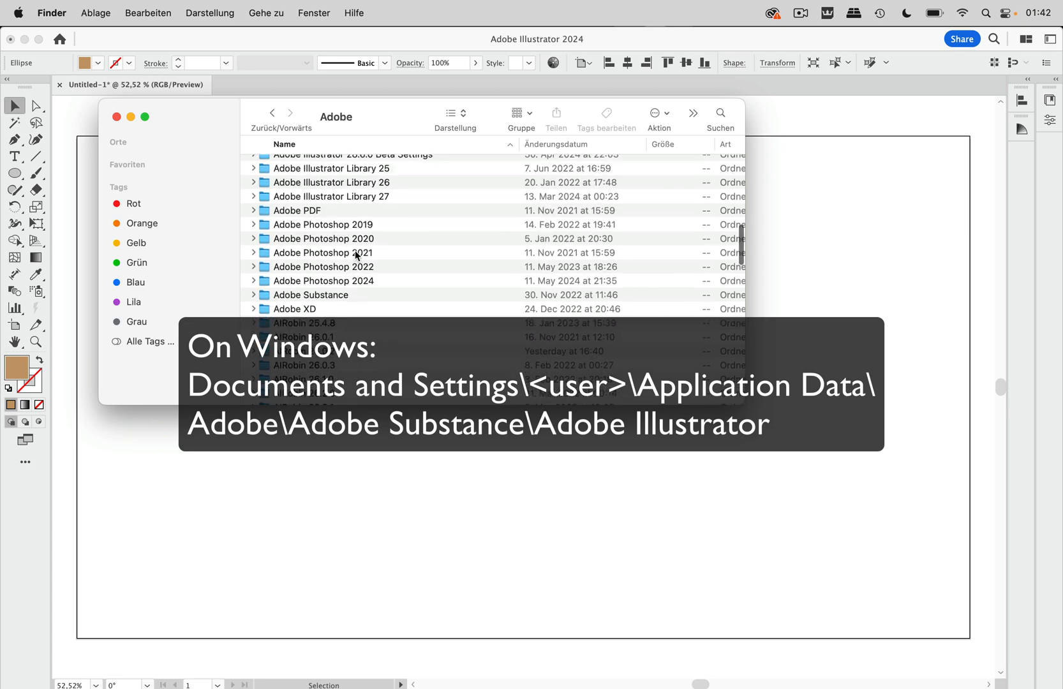
left_click(310, 295)
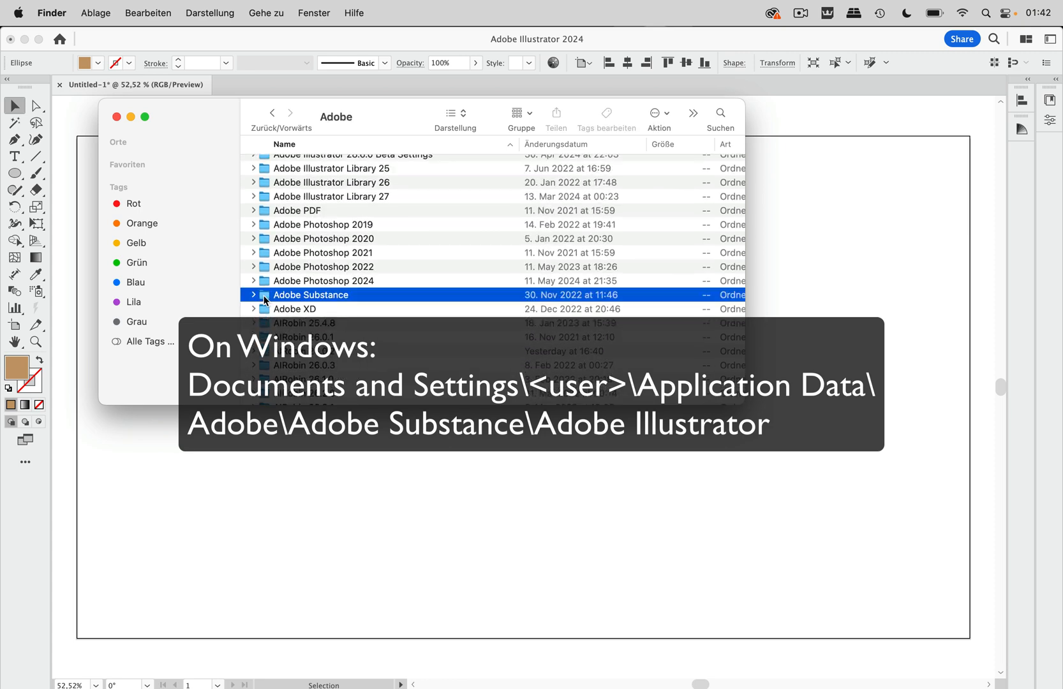
double_click(310, 294)
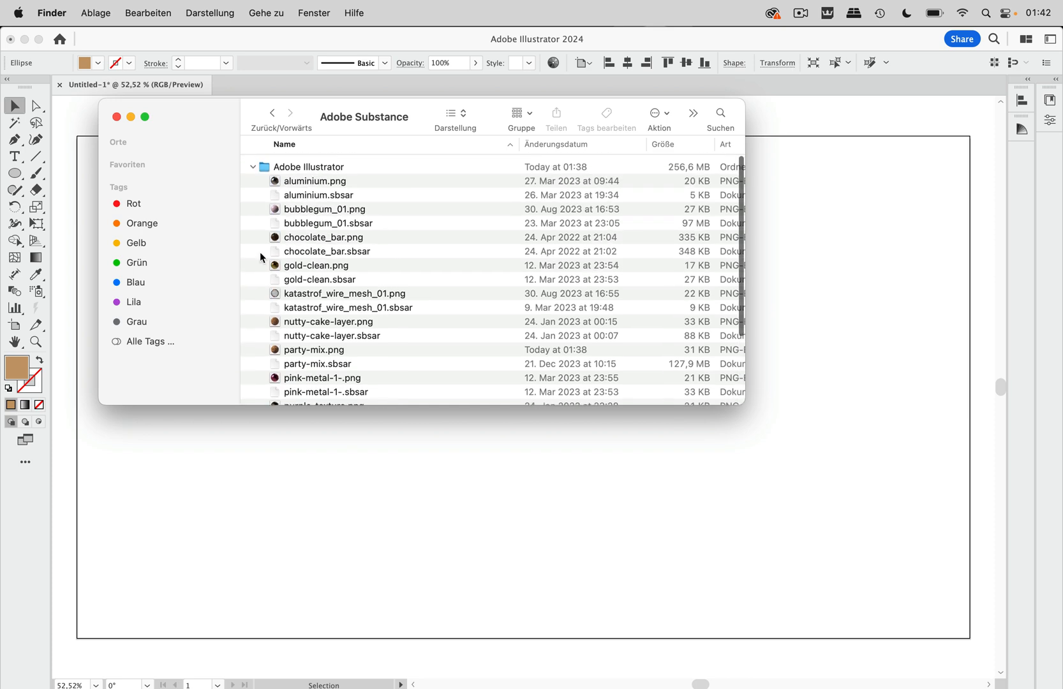
Step: Expand the Adobe Illustrator folder and select the 29,5 MB purple-texture.sbsar file
left_click(253, 166)
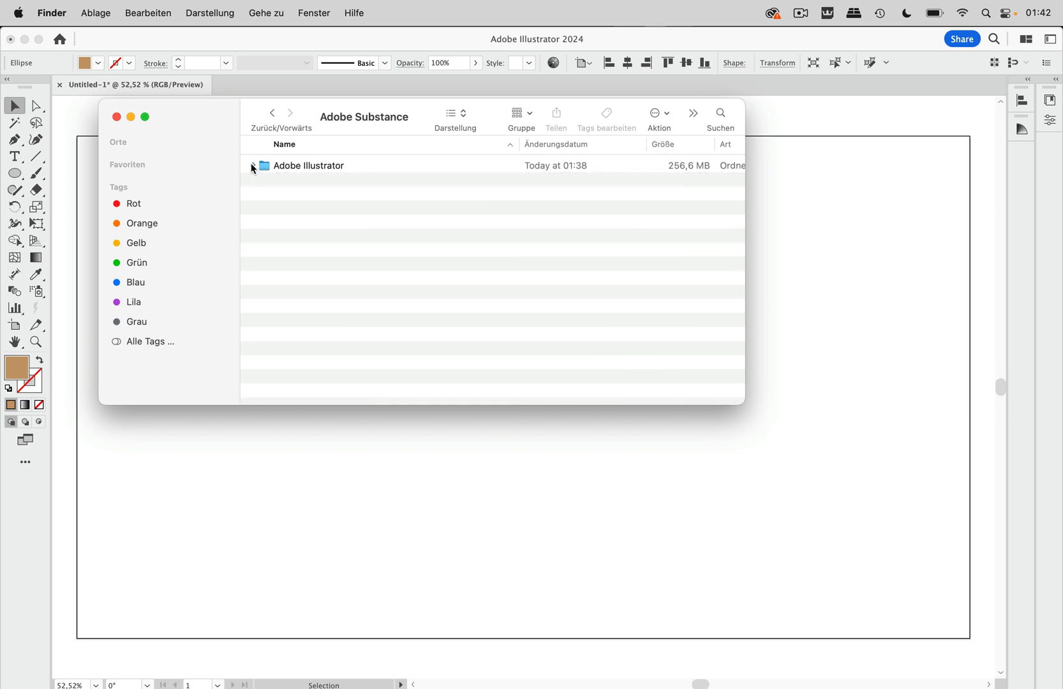
left_click(257, 165)
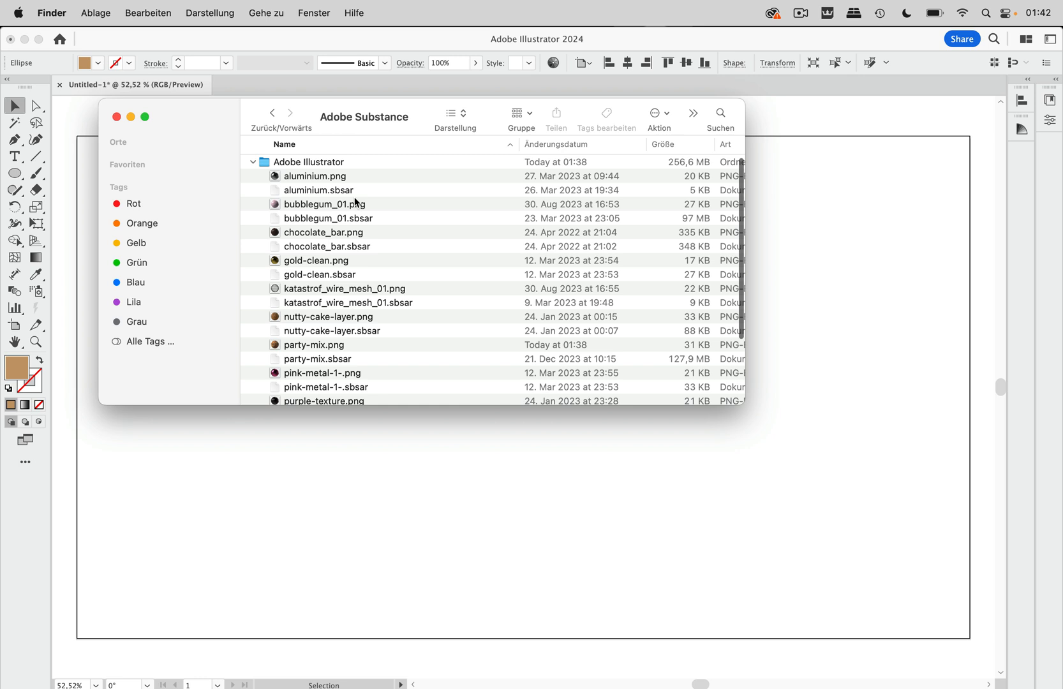
scroll("down", 3)
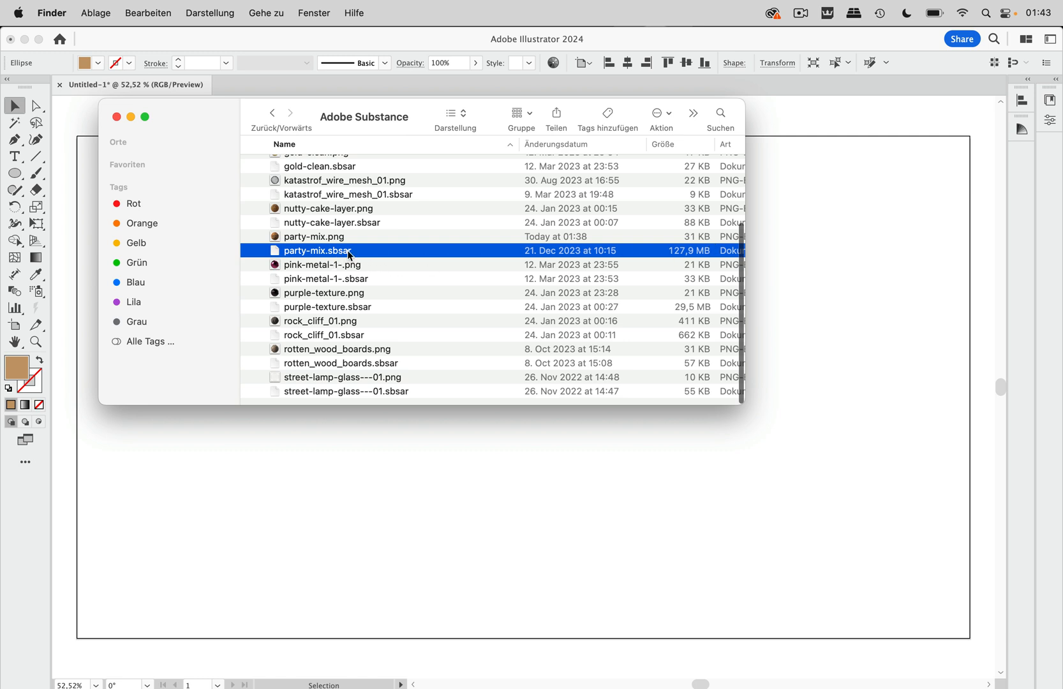
mouse_move(710, 255)
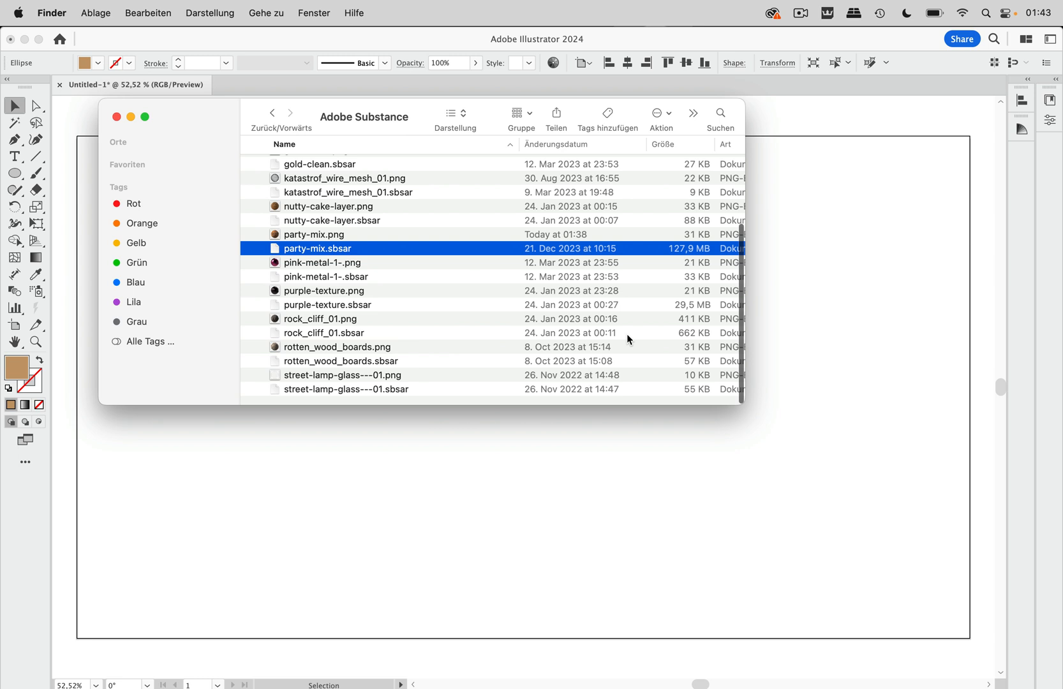
left_click(327, 306)
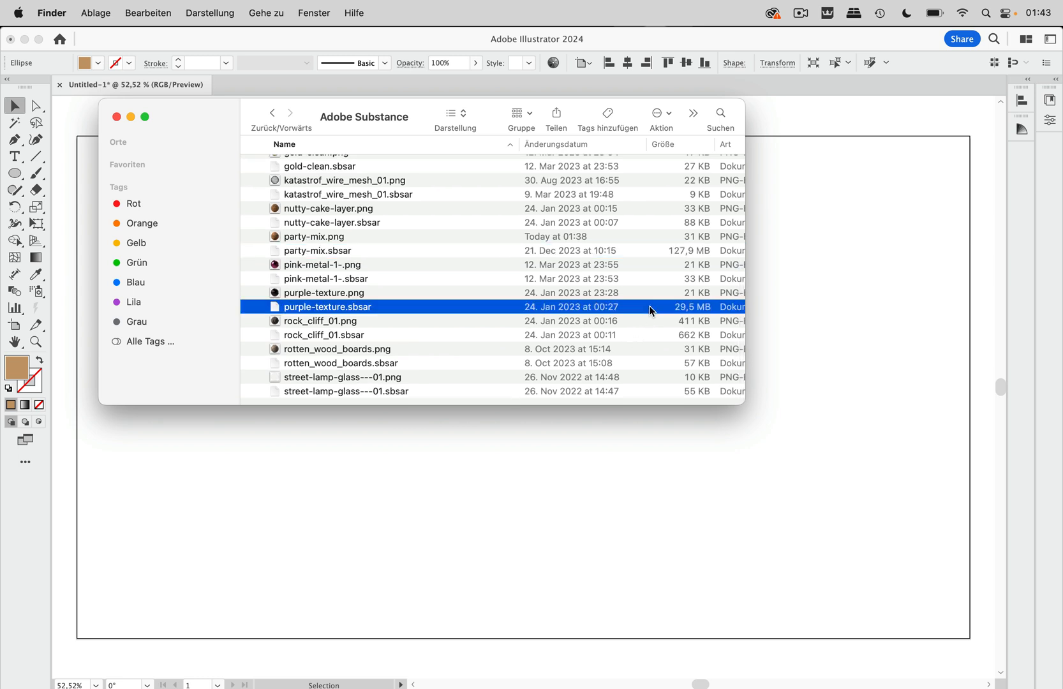
mouse_move(627, 354)
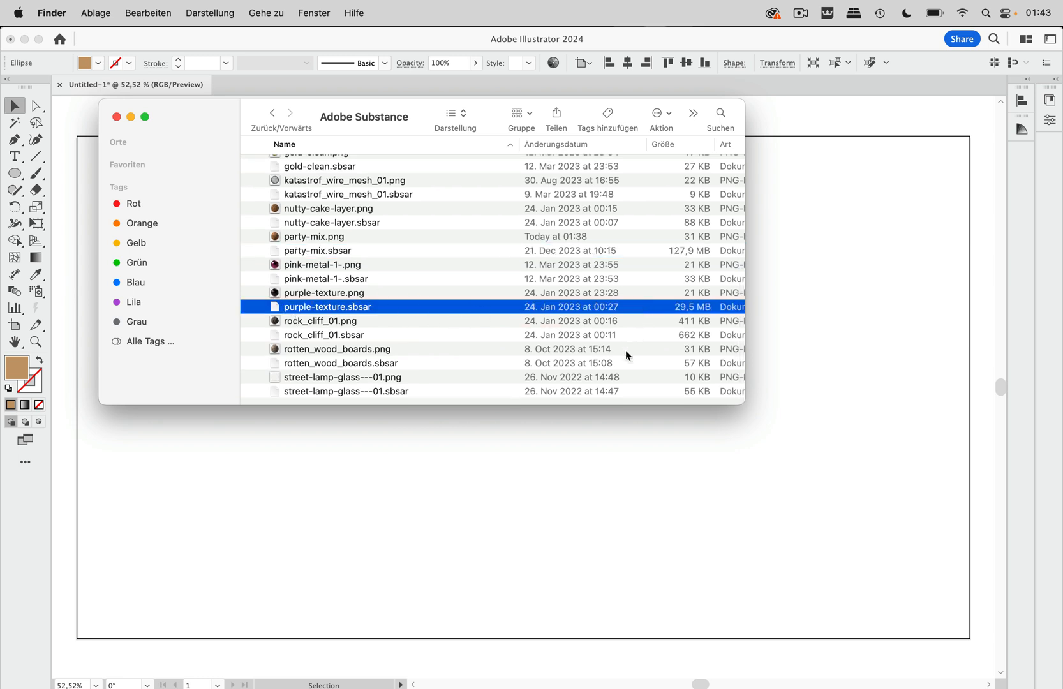
mouse_move(814, 342)
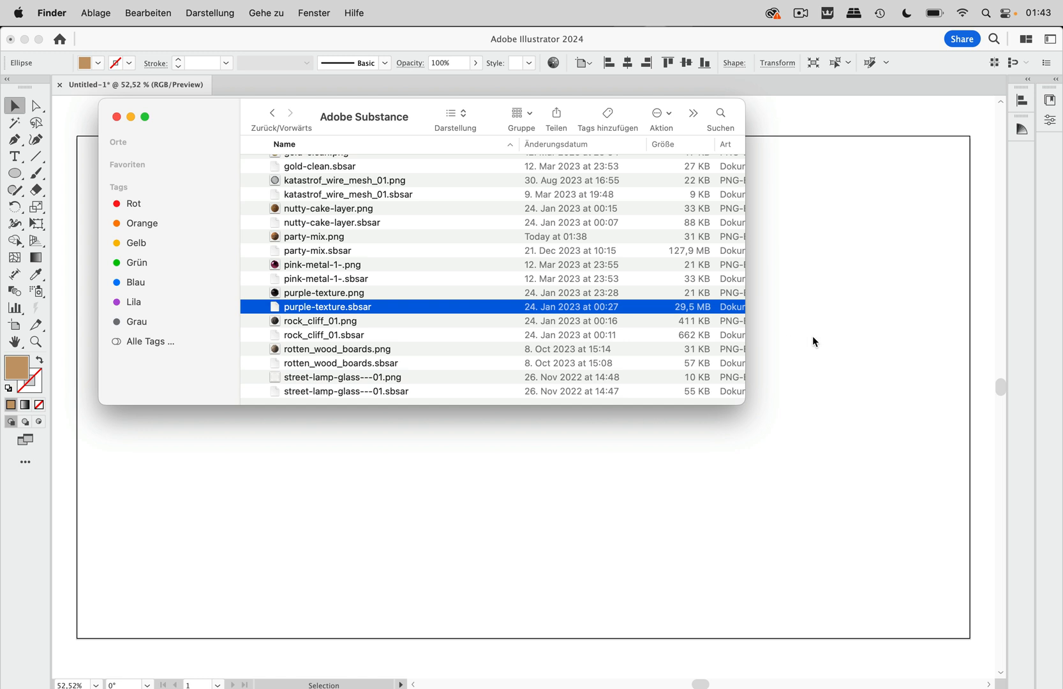
mouse_move(719, 338)
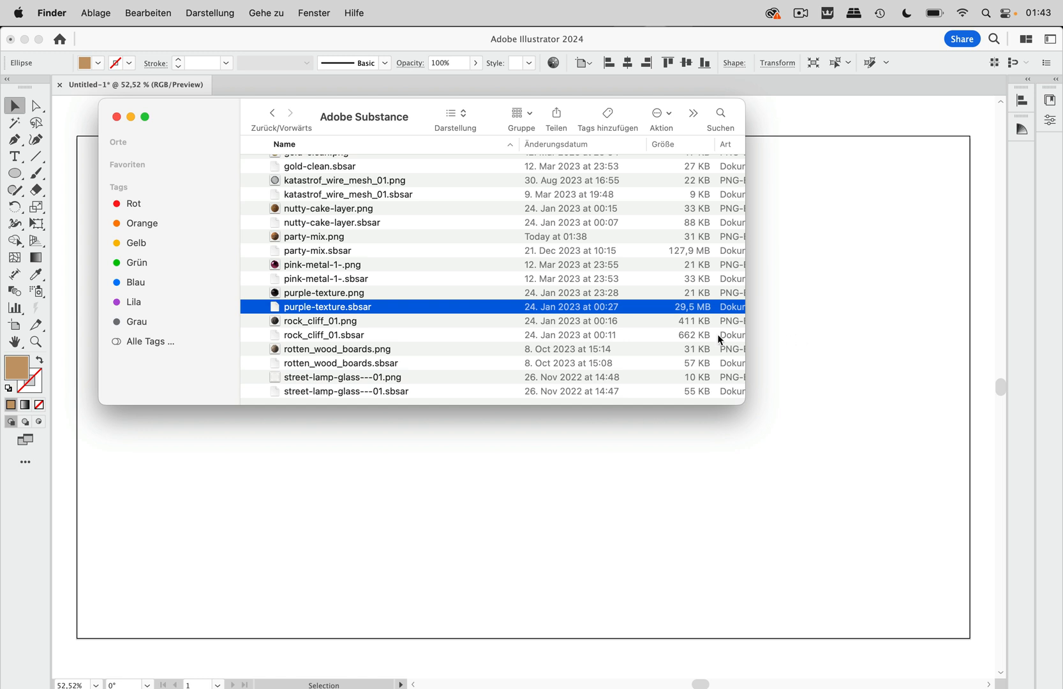
mouse_move(276, 270)
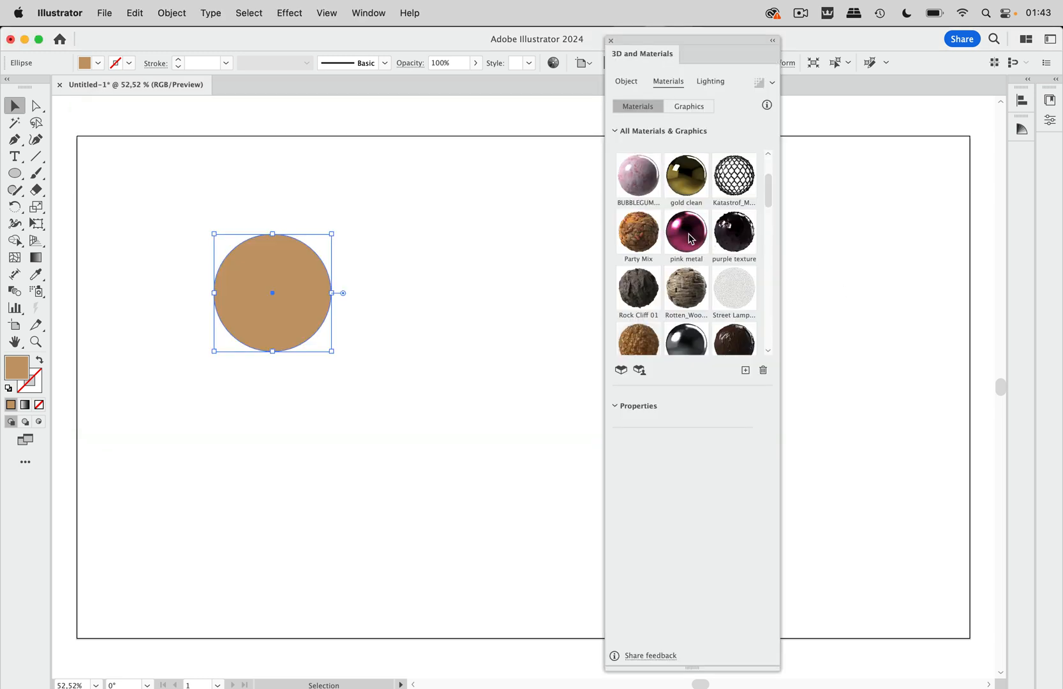
mouse_move(640, 231)
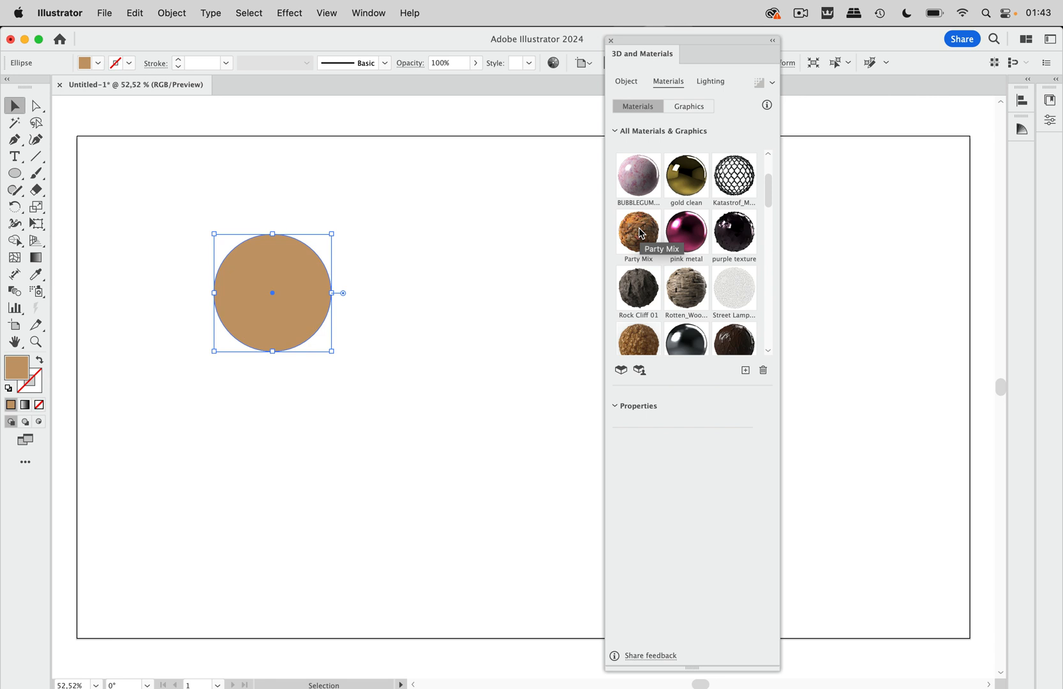
mouse_move(407, 254)
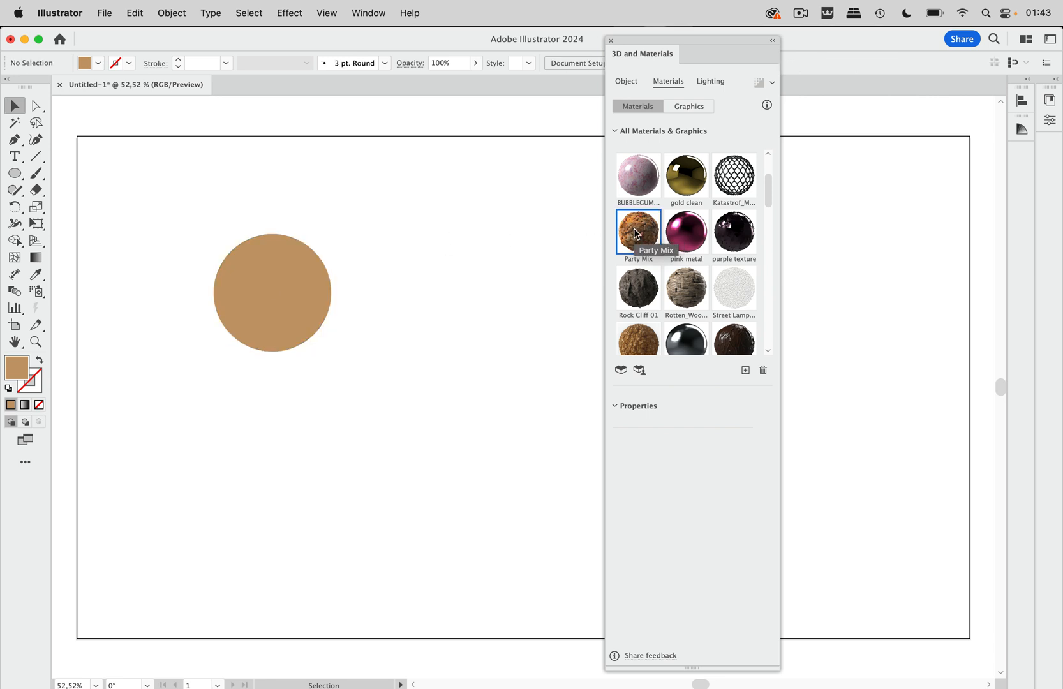
mouse_move(762, 370)
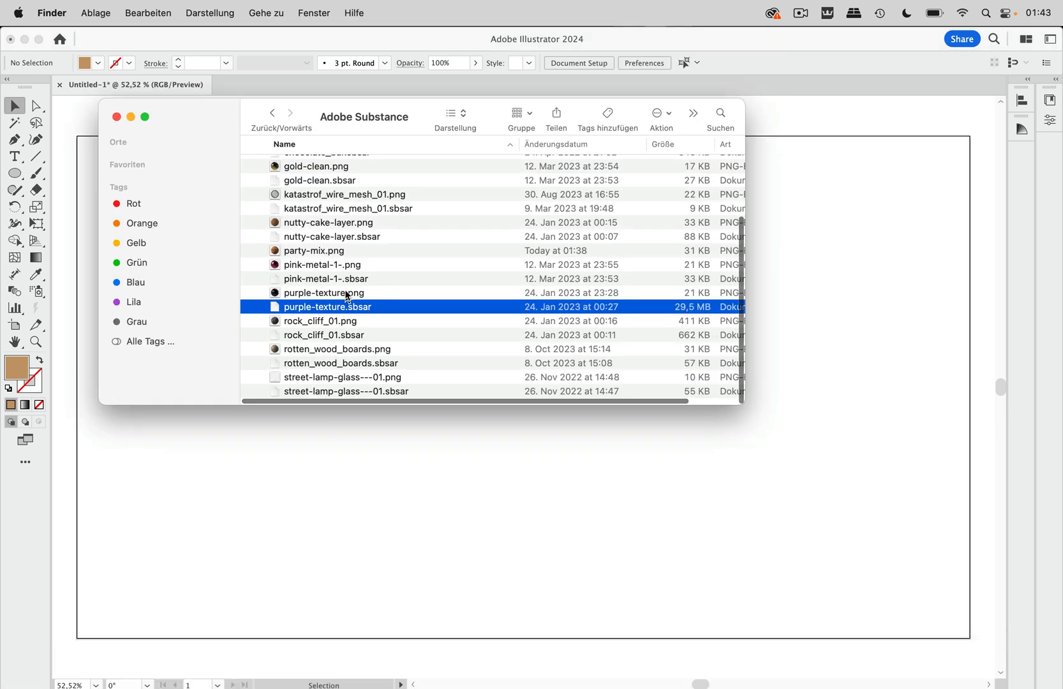
Step: Select the leftover party-mix.png preview image in the Adobe Substance folder
left_click(313, 251)
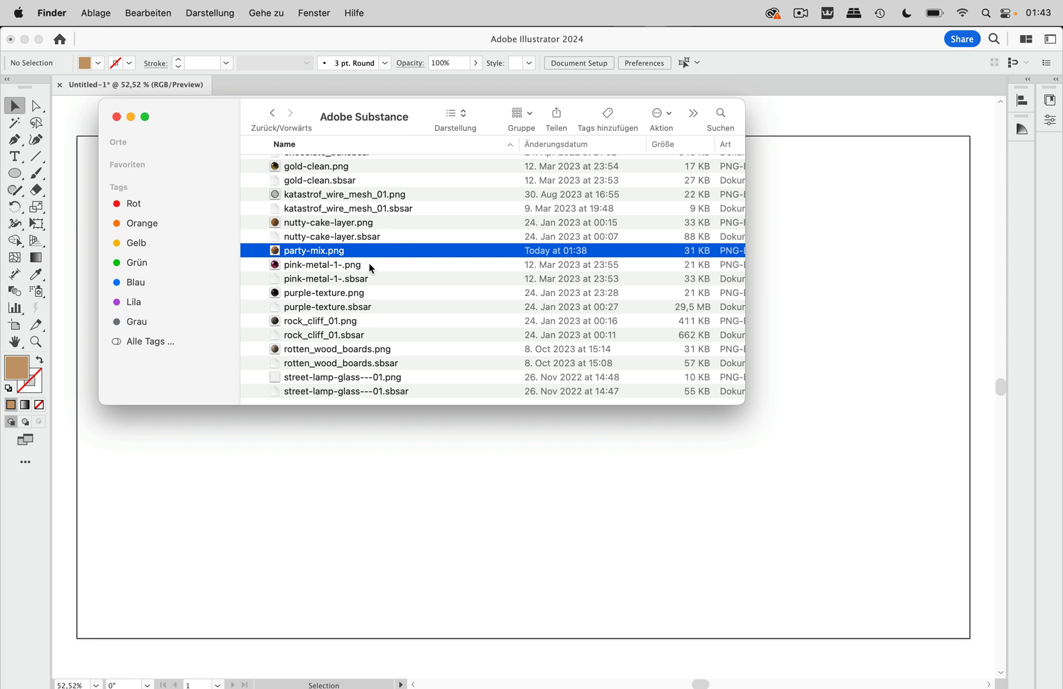
mouse_move(371, 243)
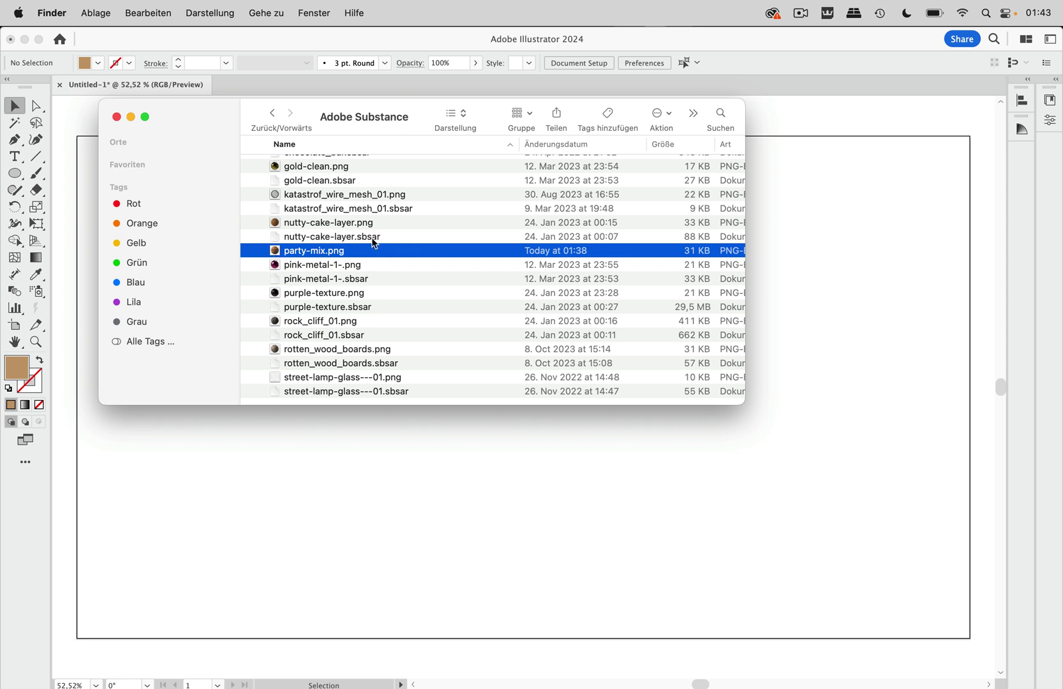
mouse_move(357, 254)
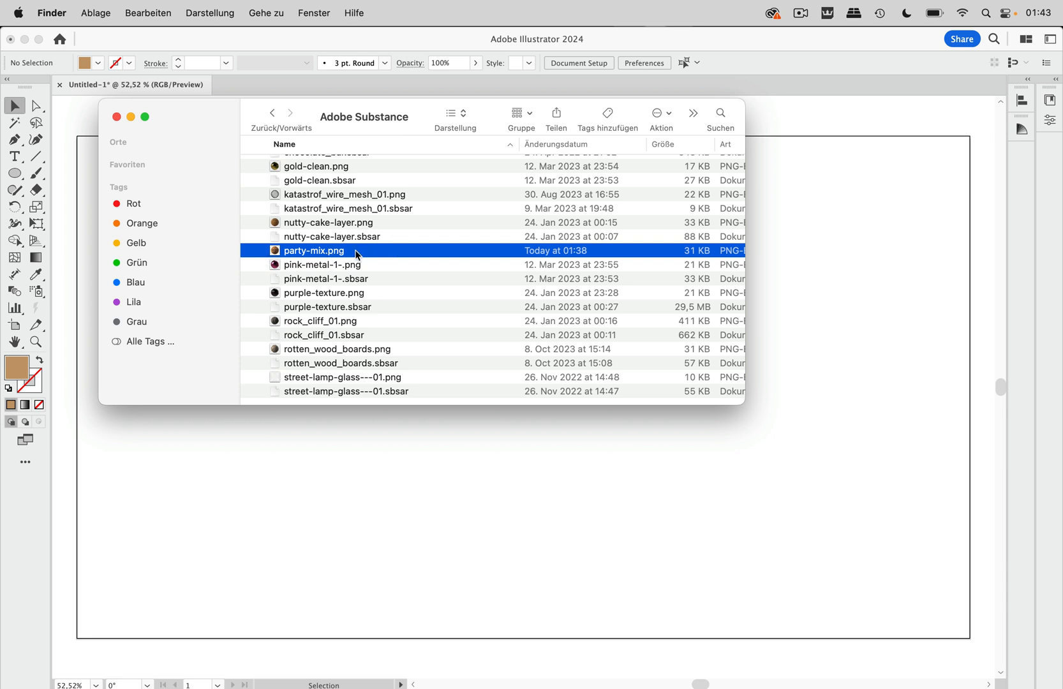
mouse_move(680, 257)
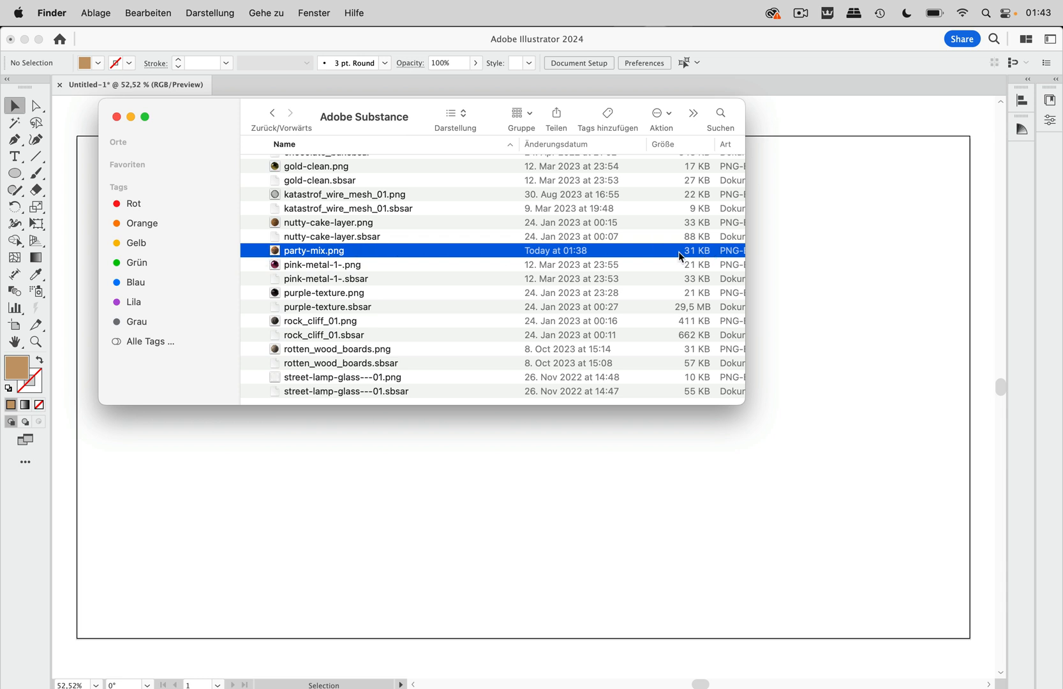
mouse_move(704, 261)
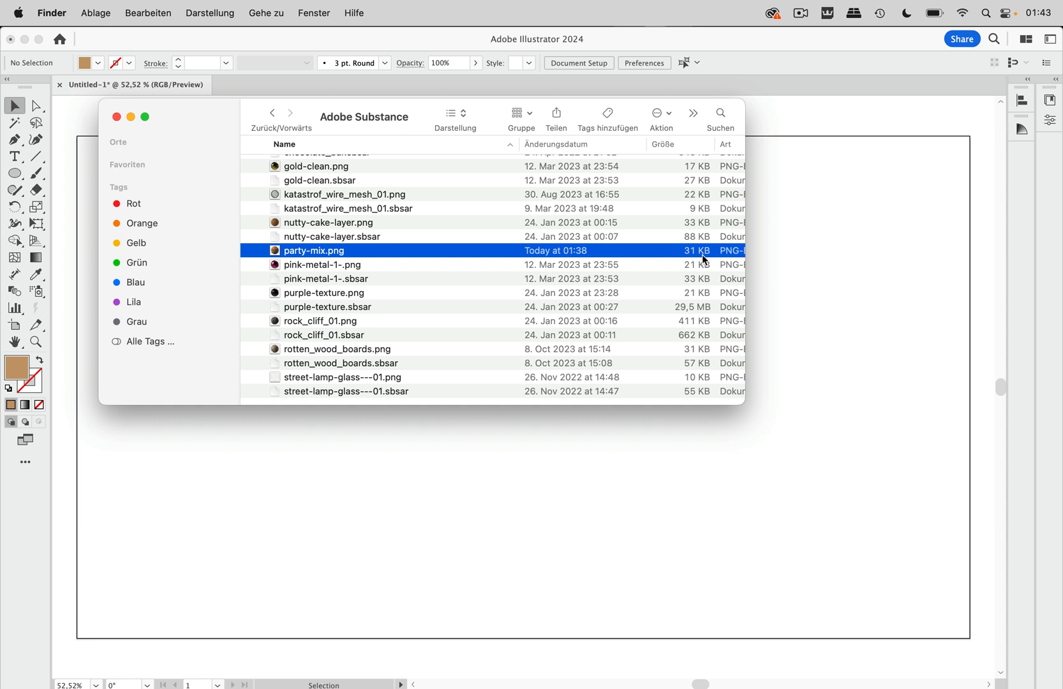
mouse_move(659, 377)
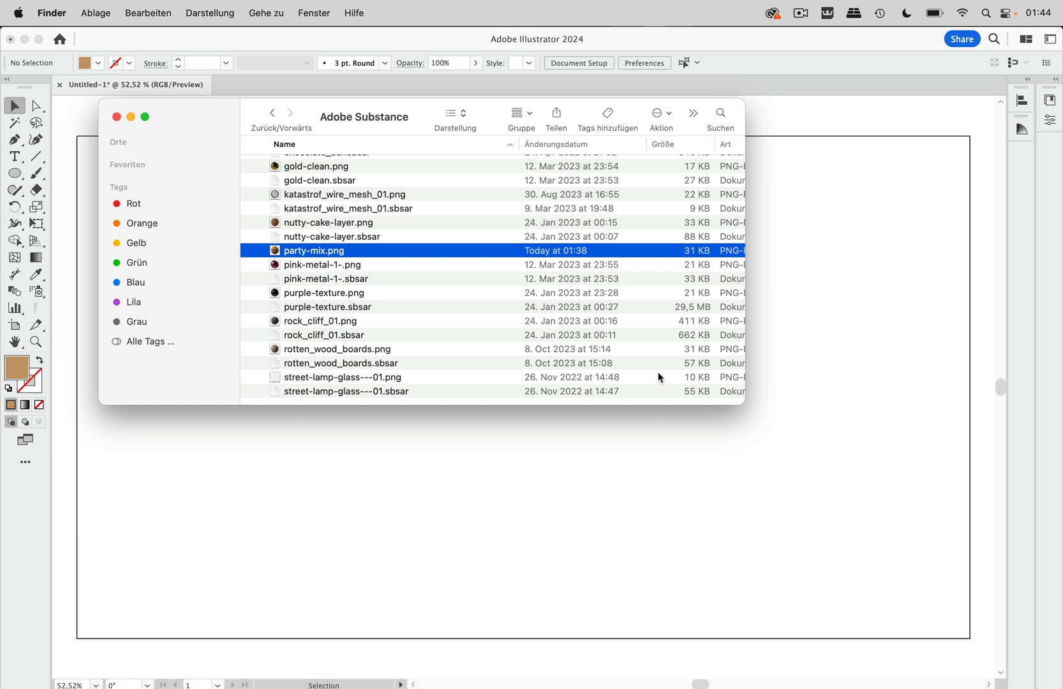
left_click(320, 321)
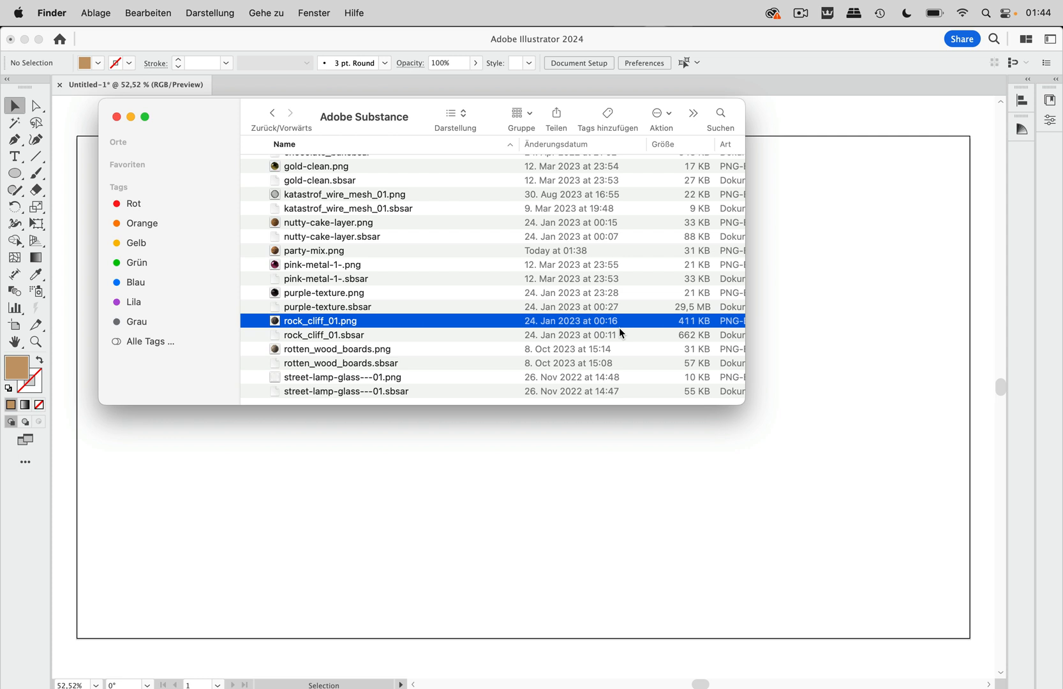
mouse_move(582, 300)
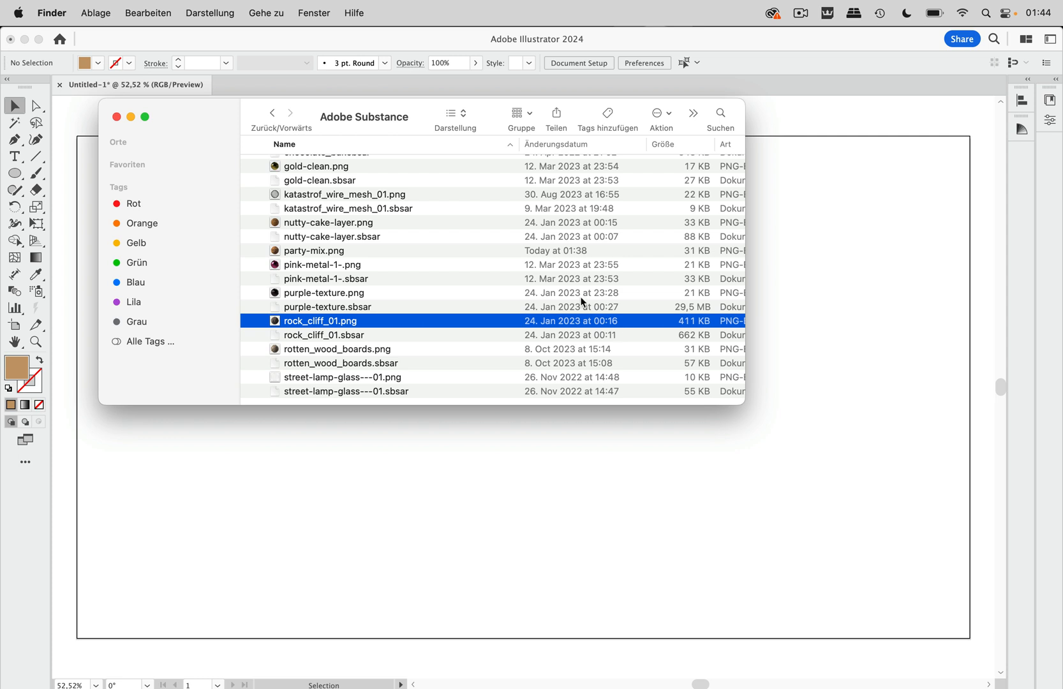
mouse_move(583, 307)
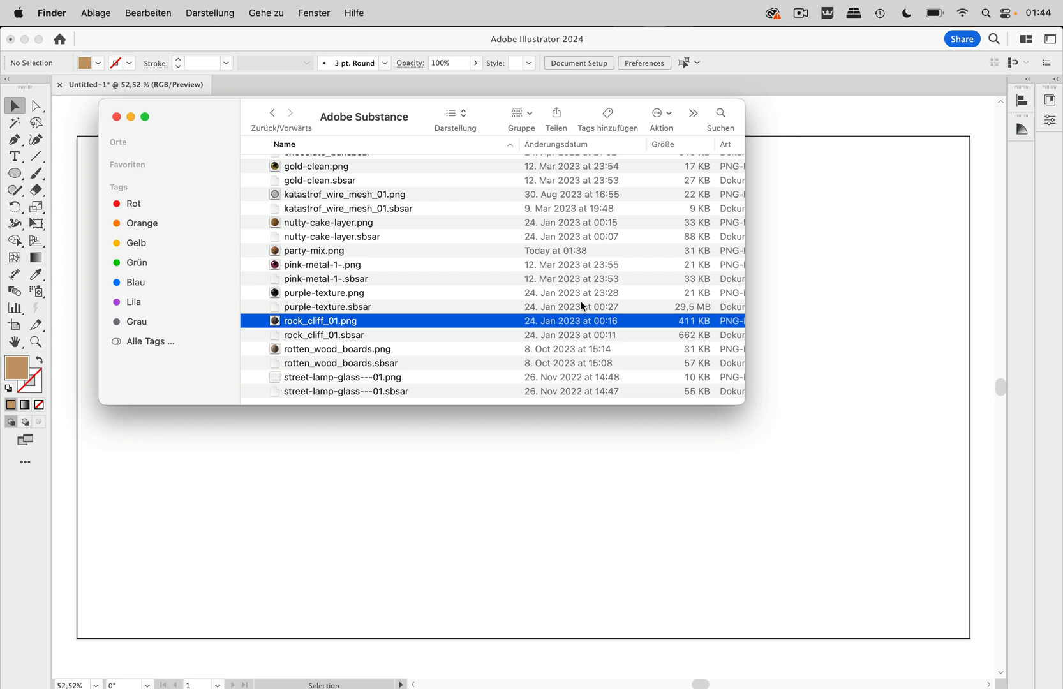
mouse_move(422, 295)
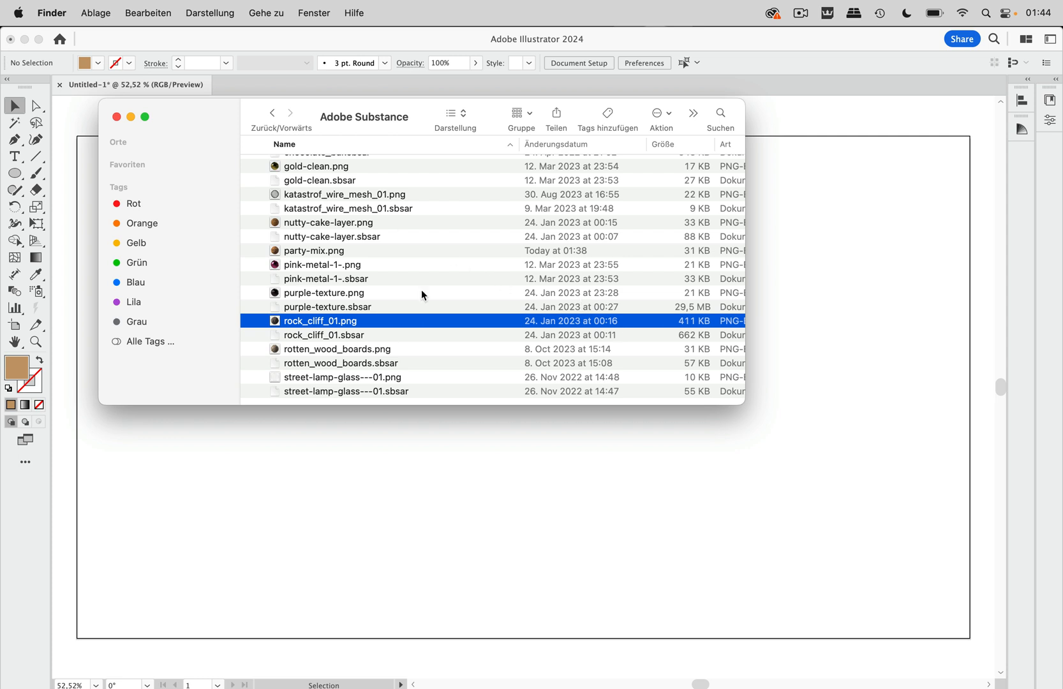
mouse_move(395, 378)
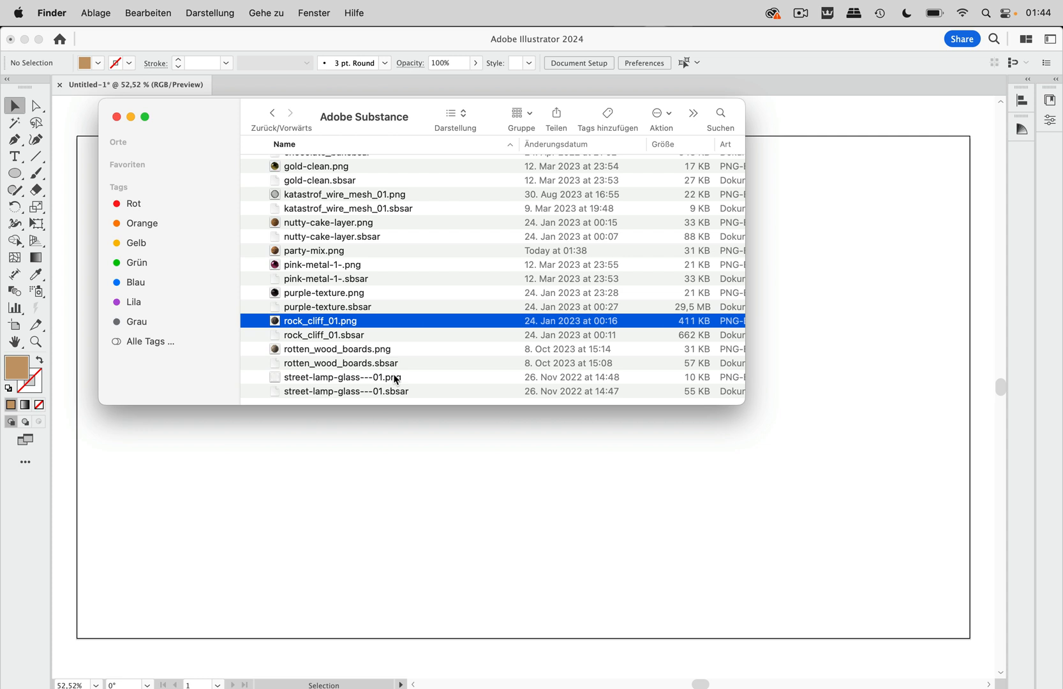
mouse_move(336, 349)
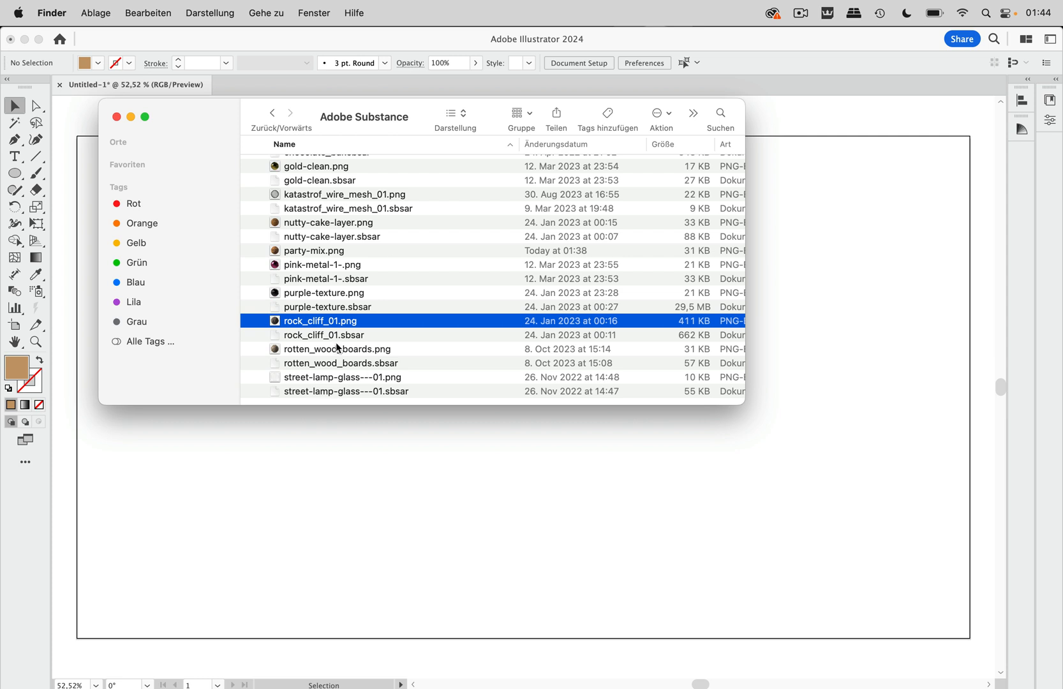